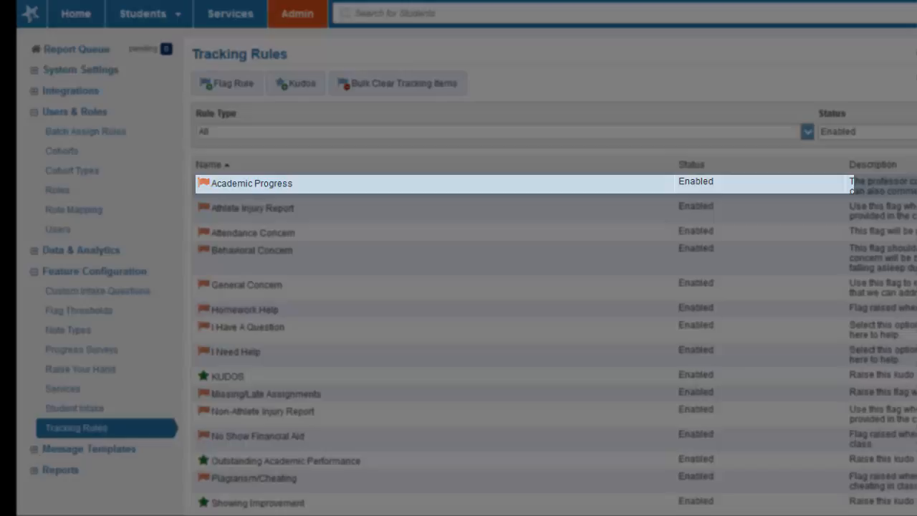
mouse_move(252, 208)
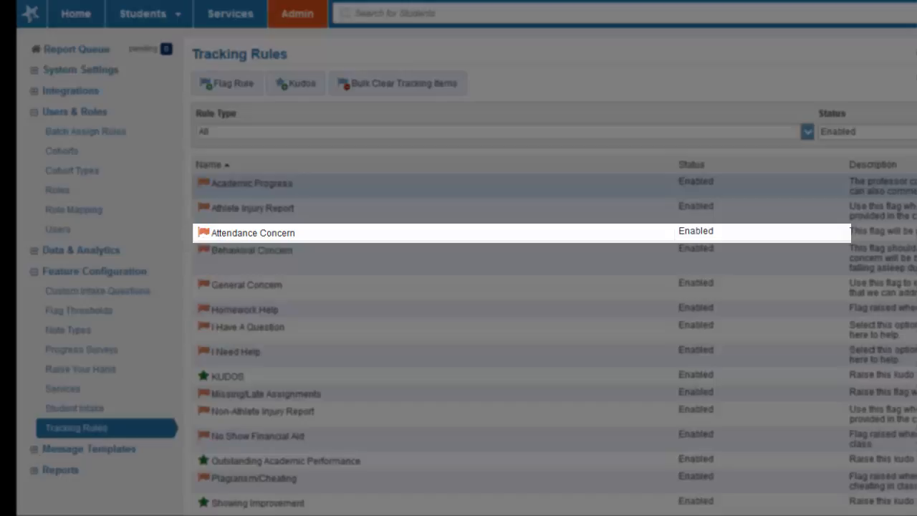
mouse_move(253, 249)
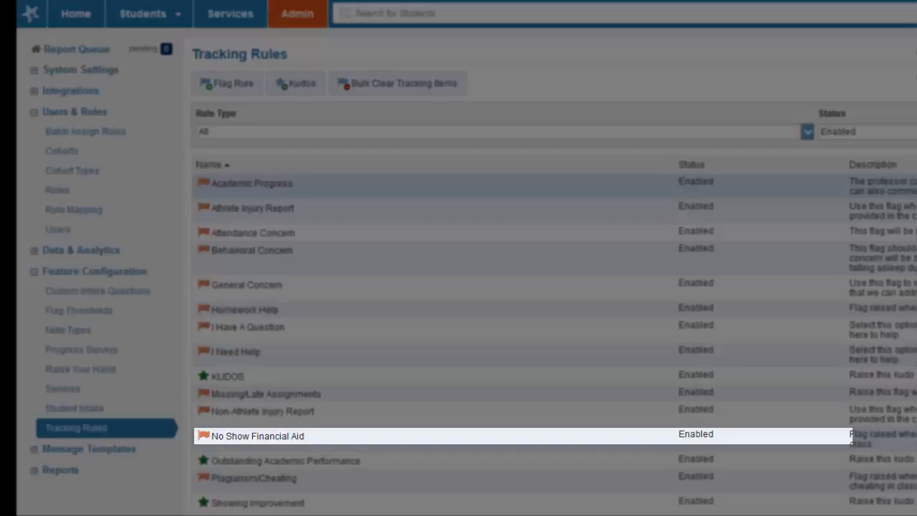
Show the My Students roster with its Flag and Kudos buttons from the Students menu
click(253, 479)
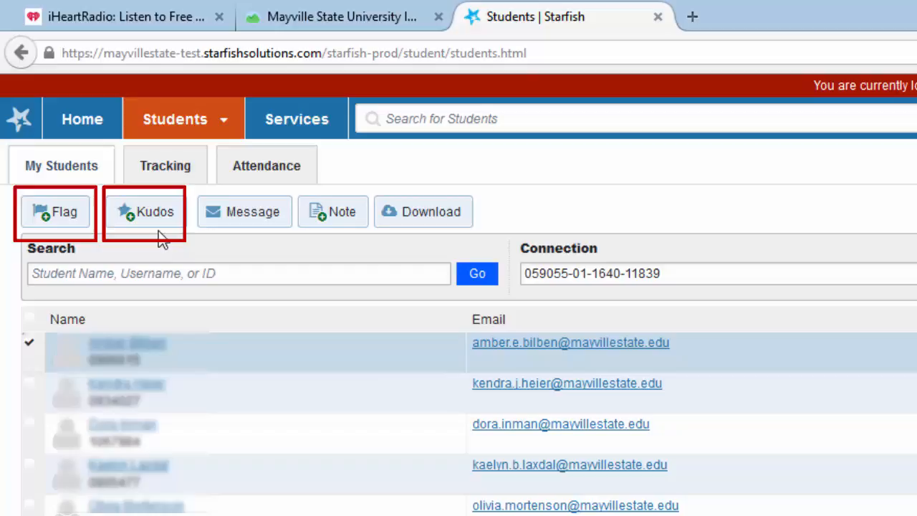
click(55, 213)
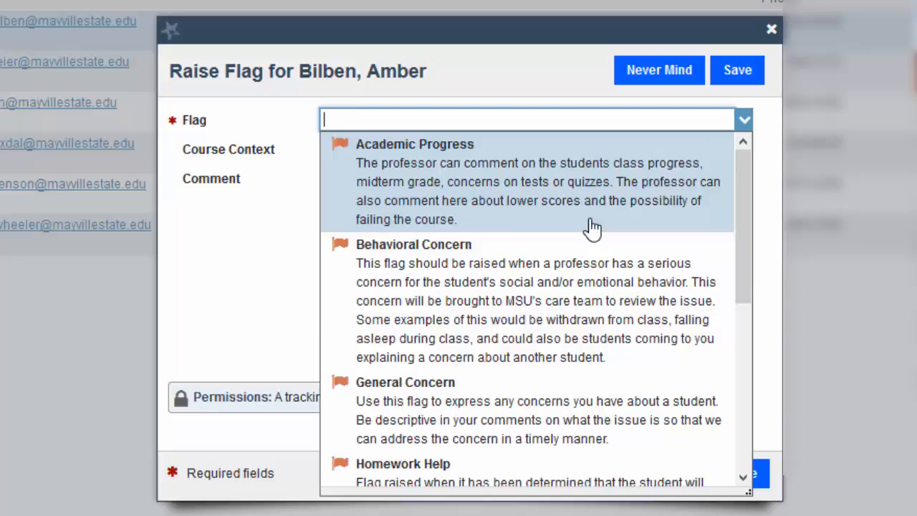
mouse_move(594, 272)
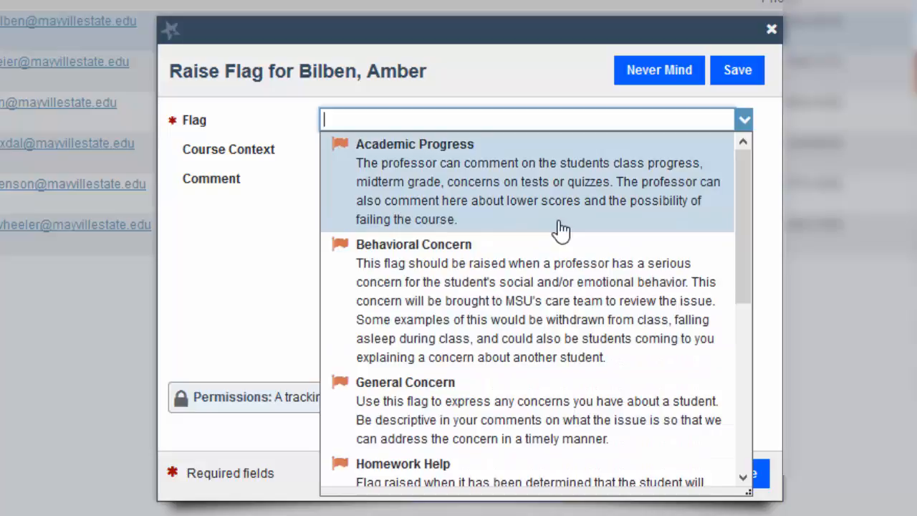
click(413, 243)
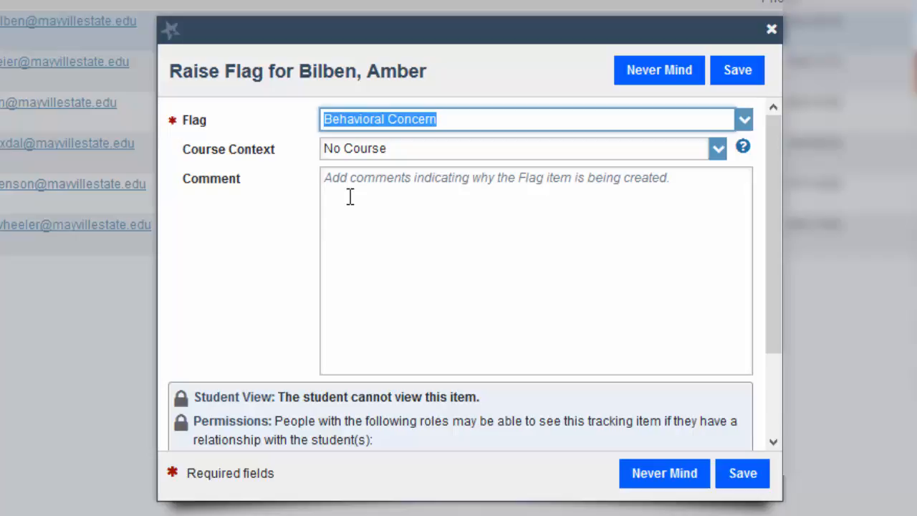
mouse_move(662, 136)
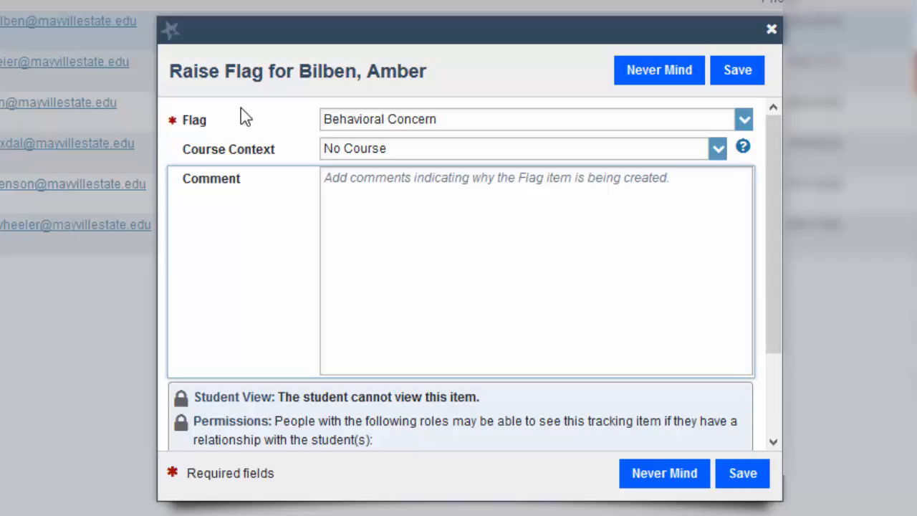
mouse_move(278, 121)
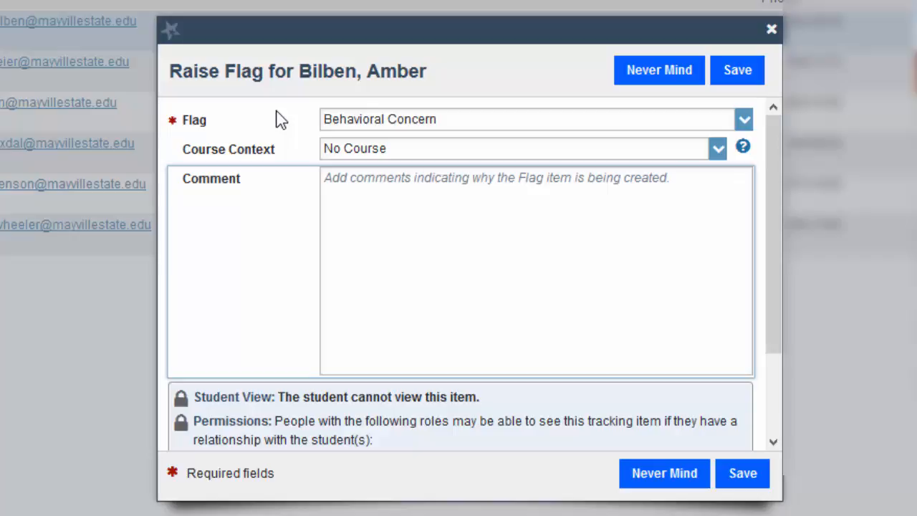
scroll(down, 3)
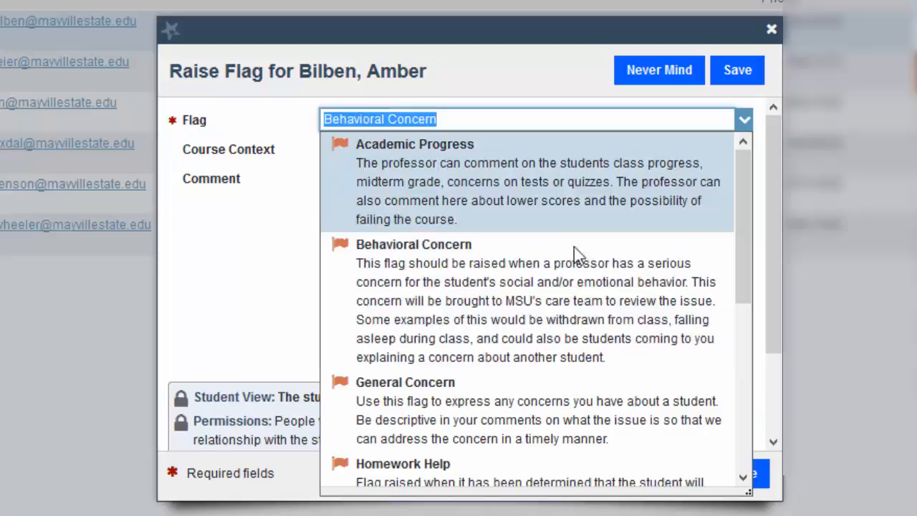
click(736, 68)
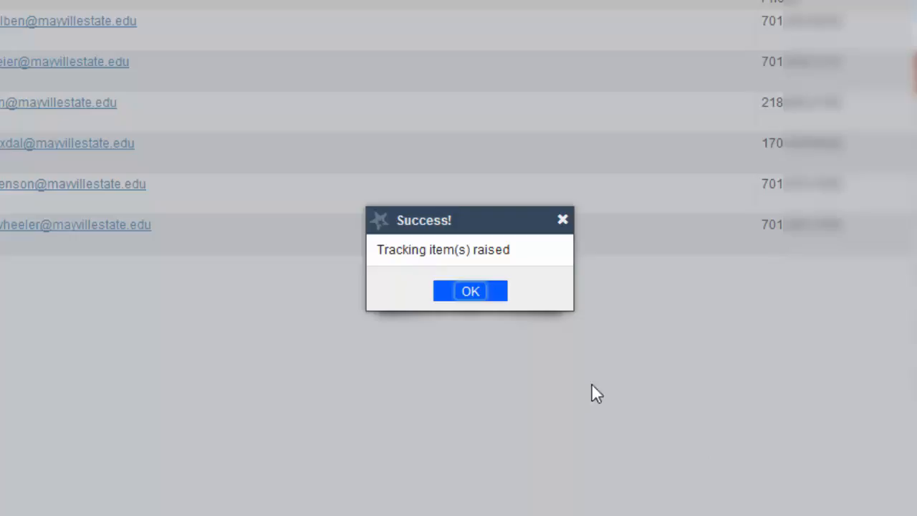
click(470, 289)
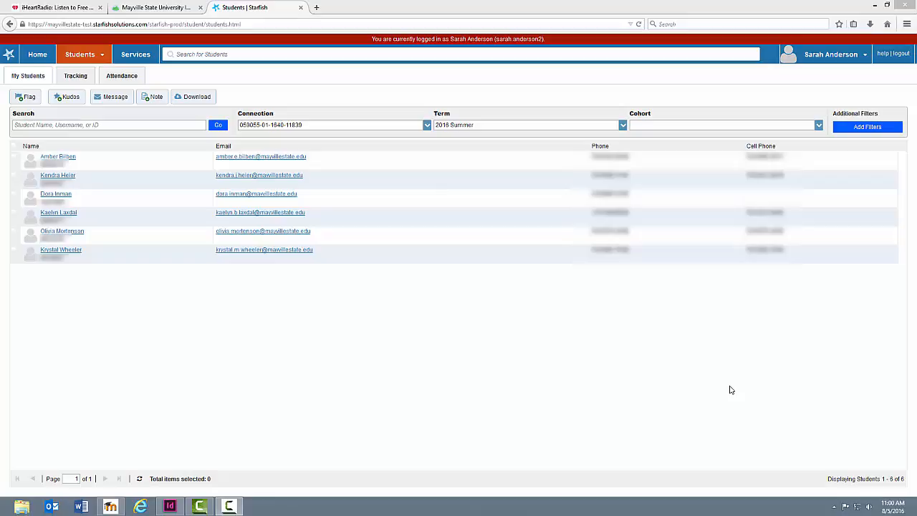